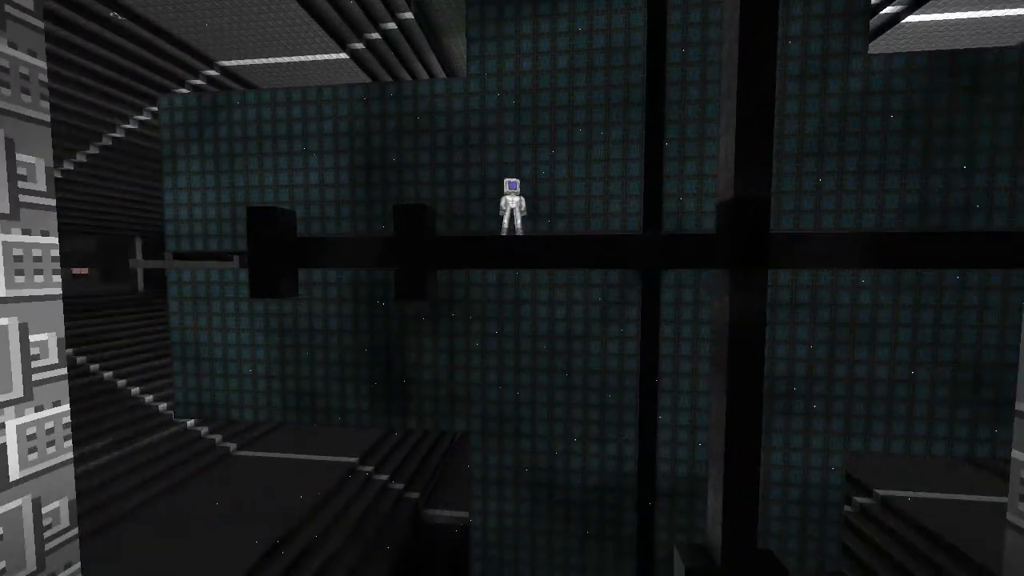
mouse_move(512, 288)
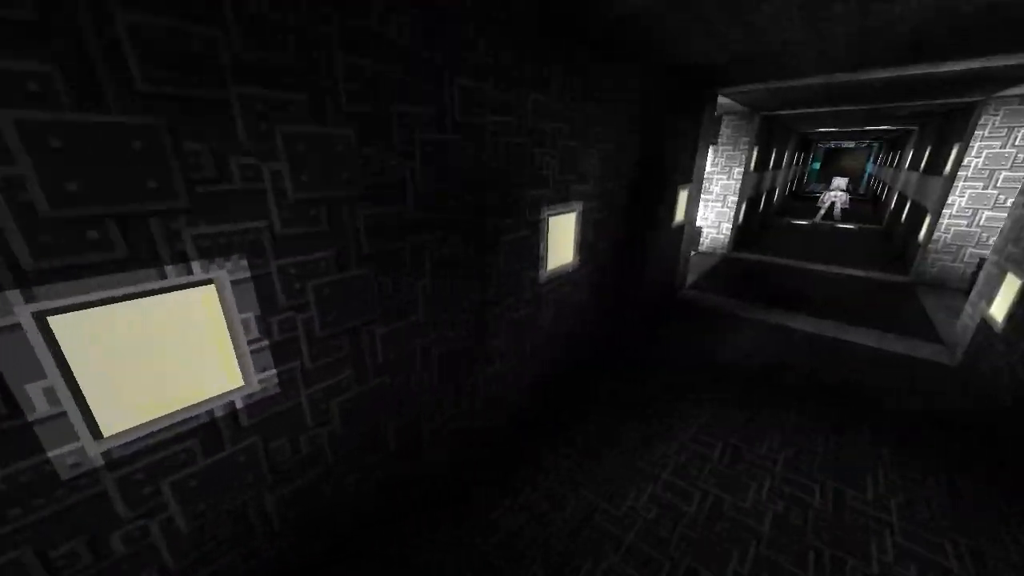
mouse_move(512, 288)
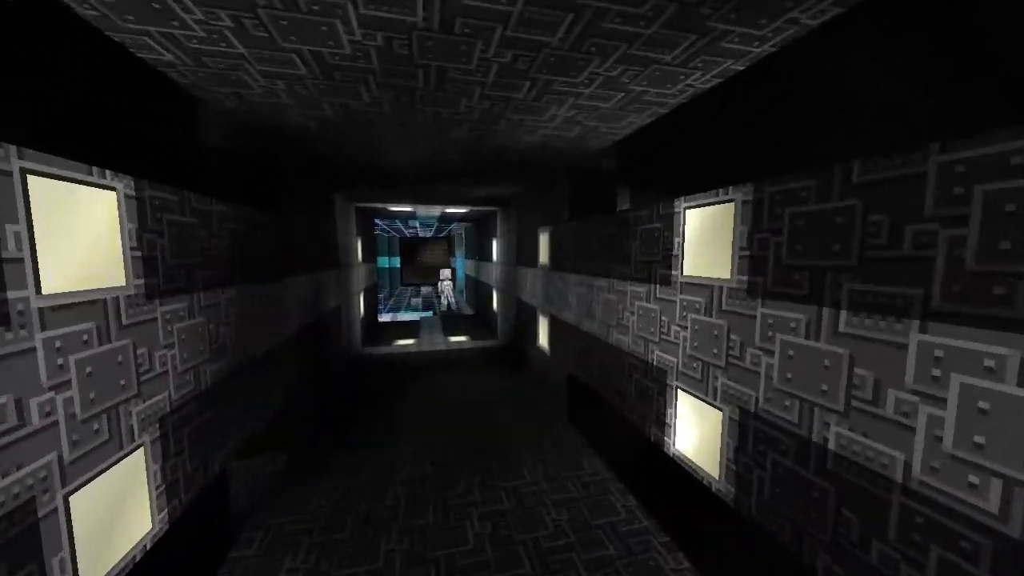
key("w")
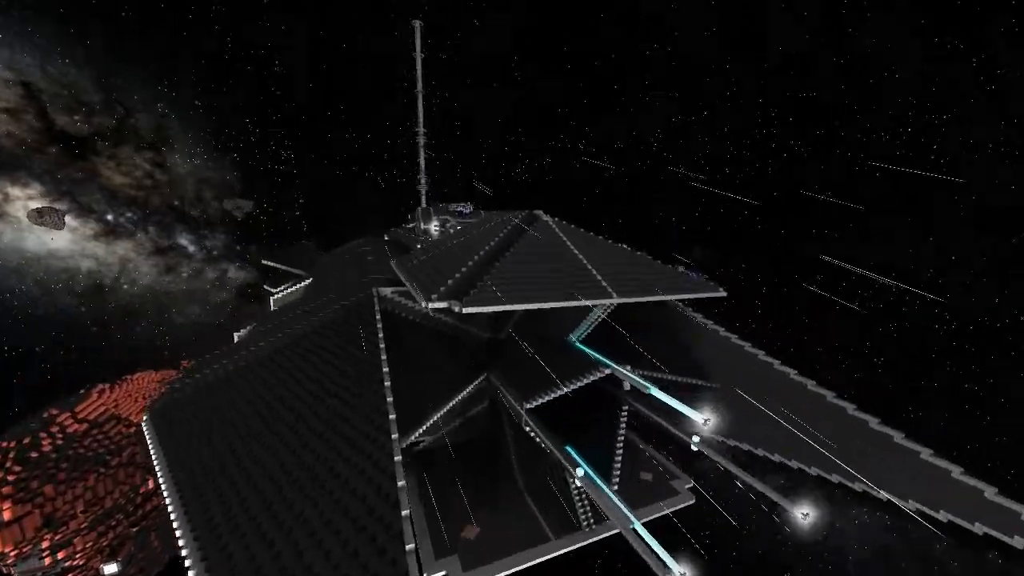
mouse_move(512, 288)
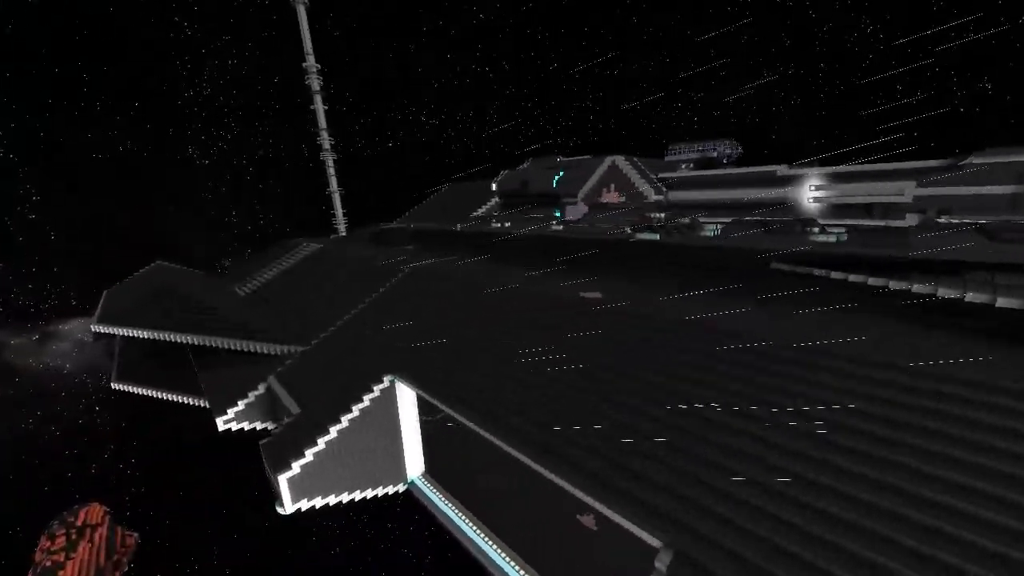
mouse_move(512, 287)
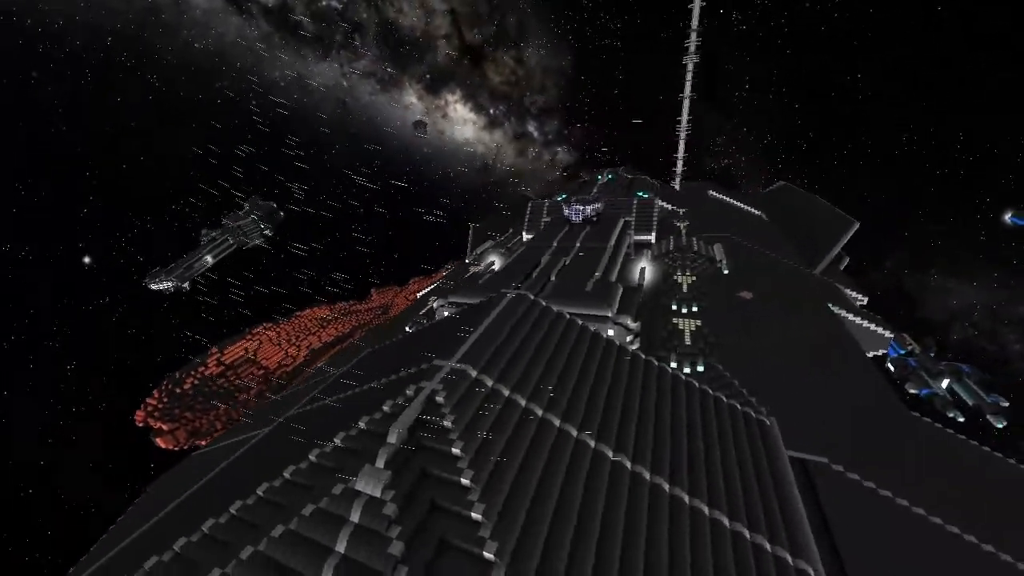
mouse_move(512, 288)
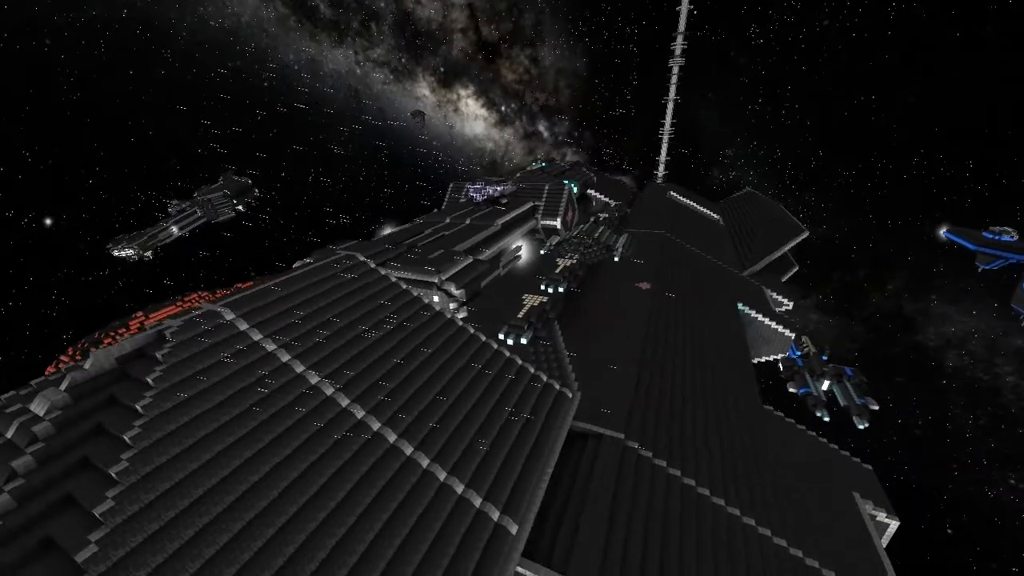